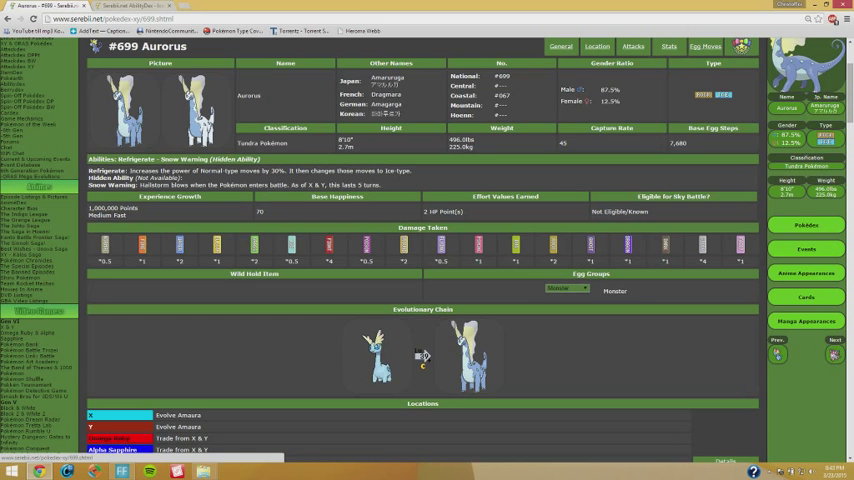
pyautogui.moveTo(422, 170)
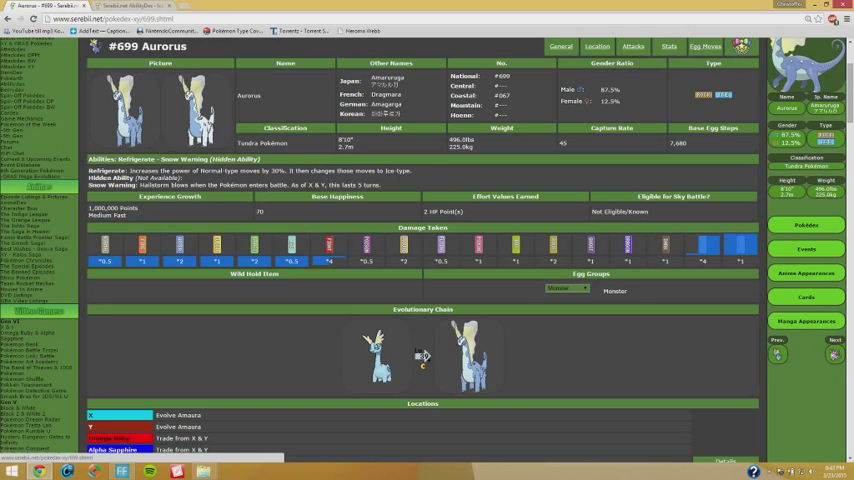
pyautogui.moveTo(690, 268)
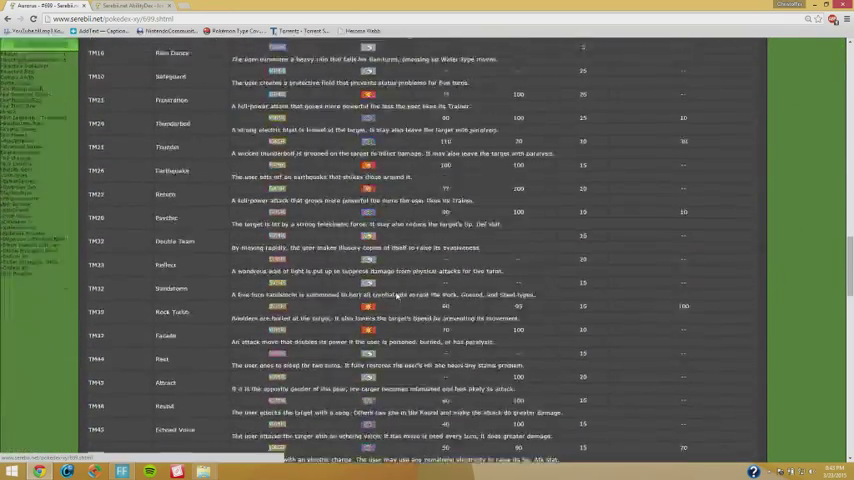
# Scroll Aurorus's Egg Moves and Move Tutor lists, then return to the entry's overview
pyautogui.scroll(-3)
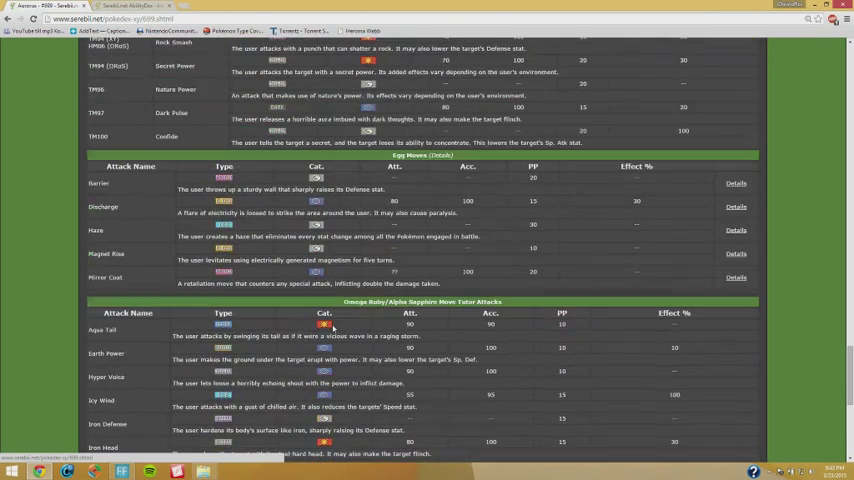
pyautogui.scroll(-3)
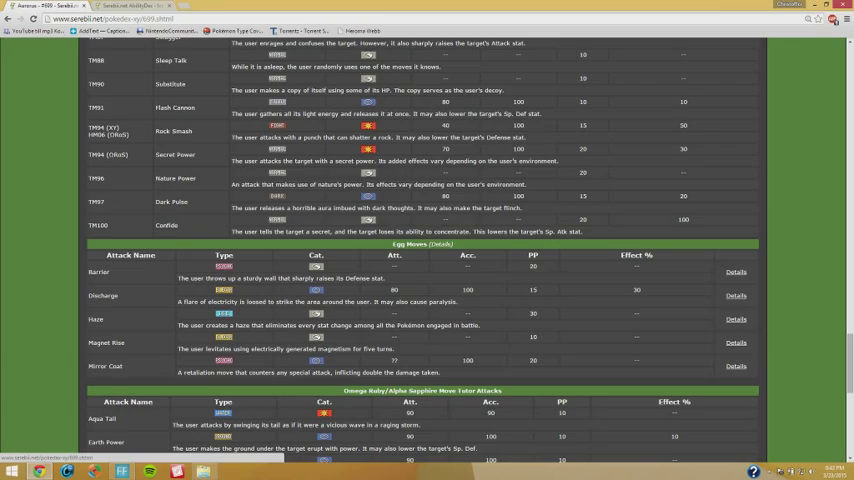
pyautogui.scroll(-3)
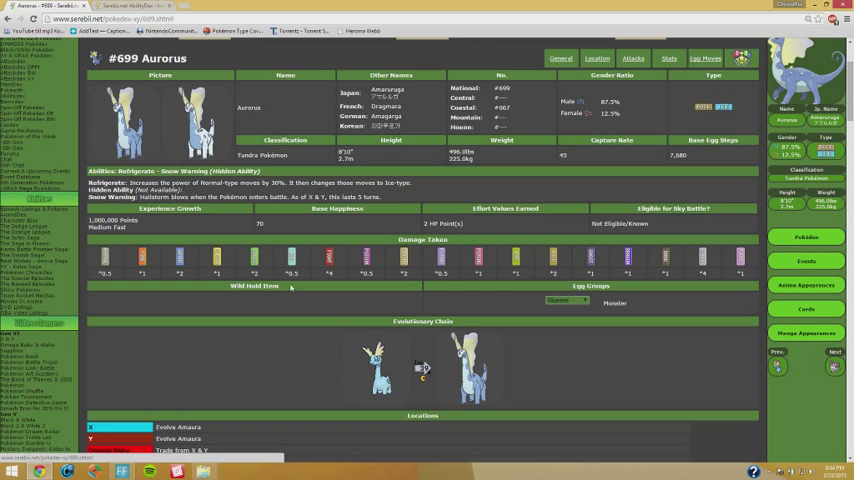
# Scroll to the bottom of the Ice-type list showing Amaura, Aurorus, Bergmite and Avalugg
pyautogui.scroll(-3)
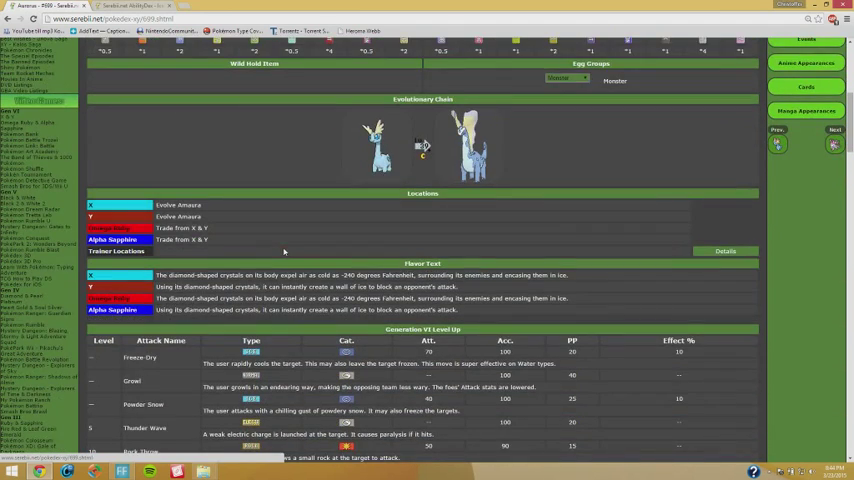
pyautogui.scroll(-3)
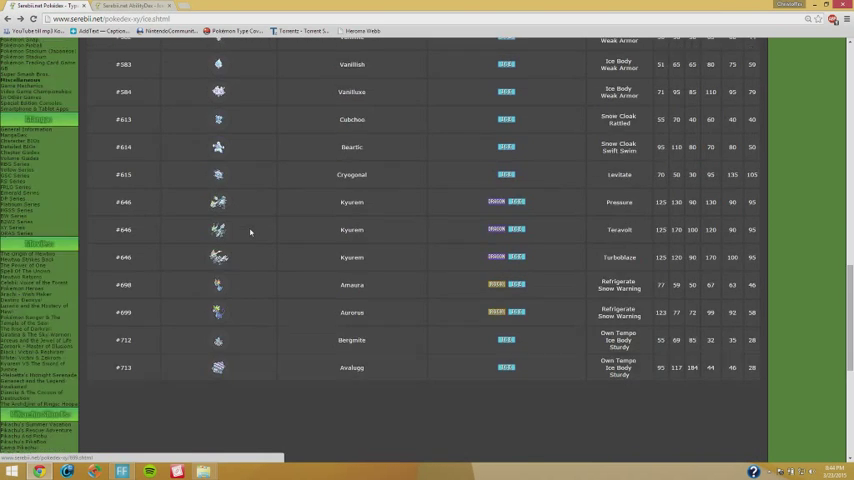
# Look over the Ice-type list, then view Rotom #479's entry at Alternate Forms
pyautogui.scroll(3)
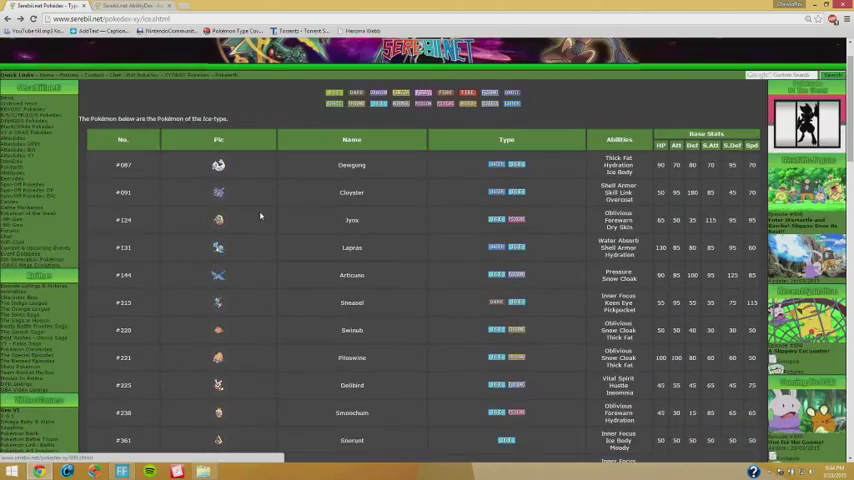
pyautogui.scroll(-3)
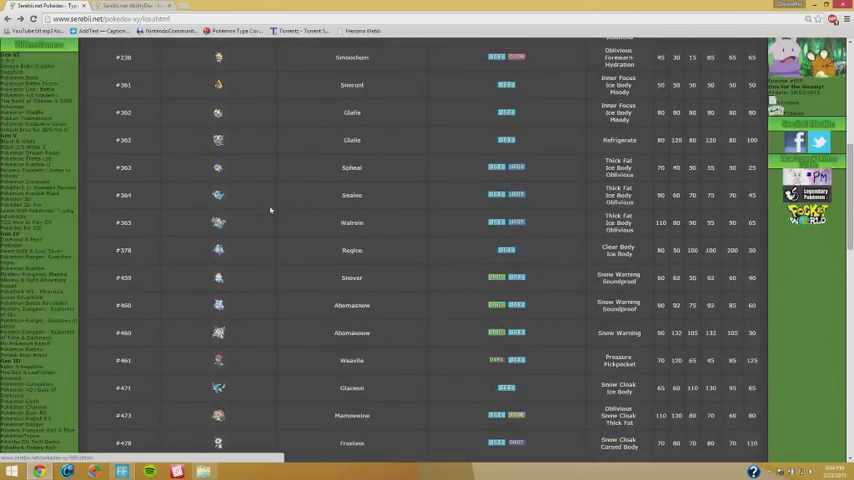
pyautogui.scroll(-3)
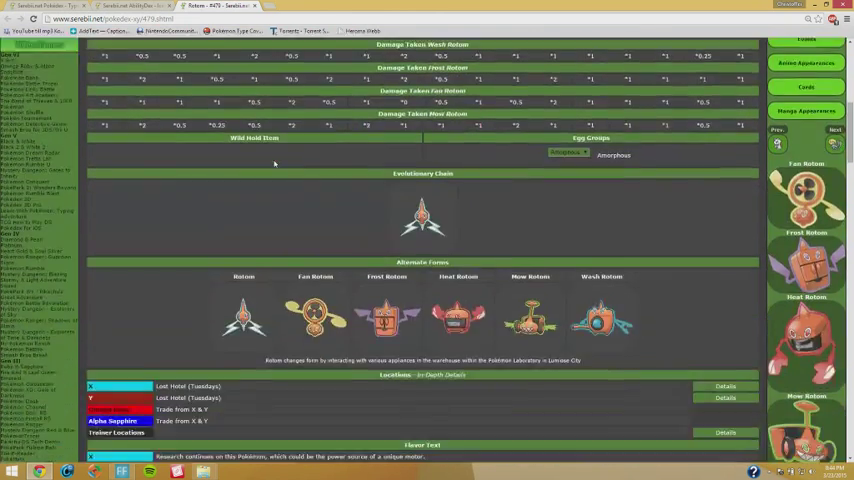
# Scroll Rotom's move lists, including form-specific moves, down to its Stats tables
pyautogui.scroll(-3)
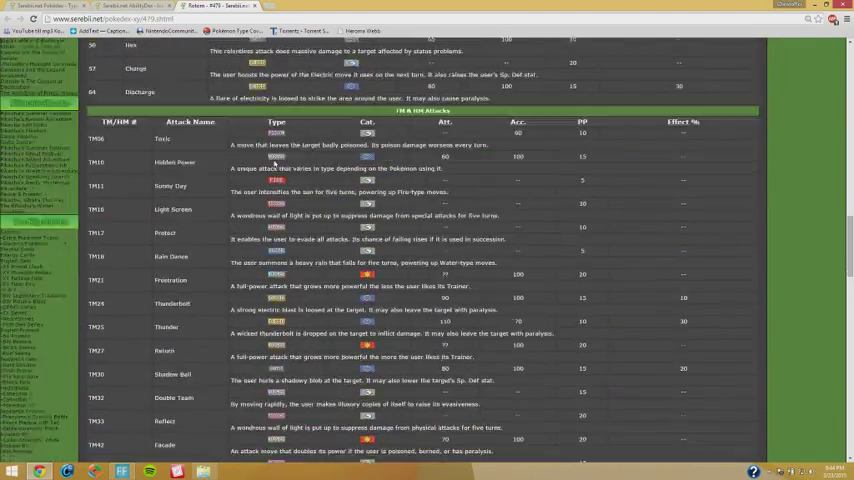
pyautogui.scroll(-3)
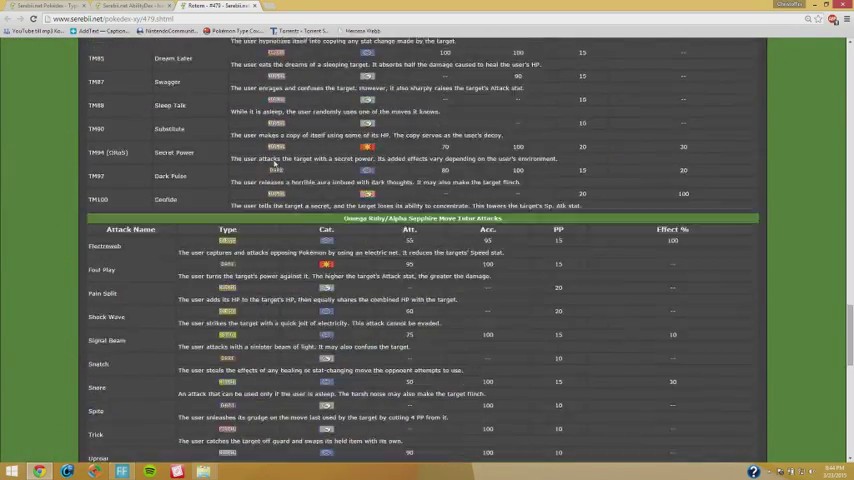
pyautogui.scroll(-3)
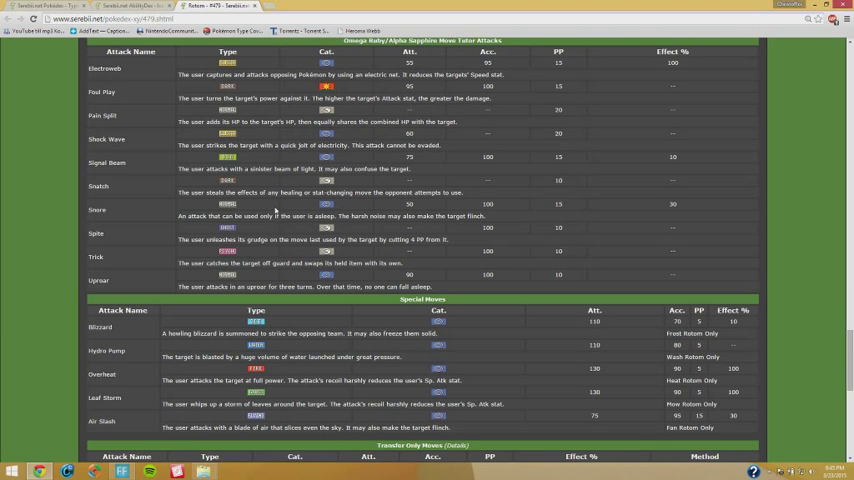
pyautogui.scroll(-3)
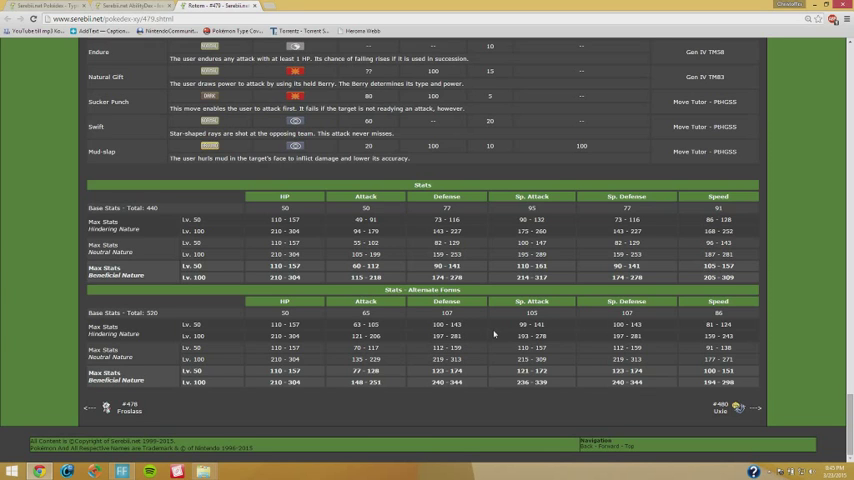
pyautogui.moveTo(480, 330)
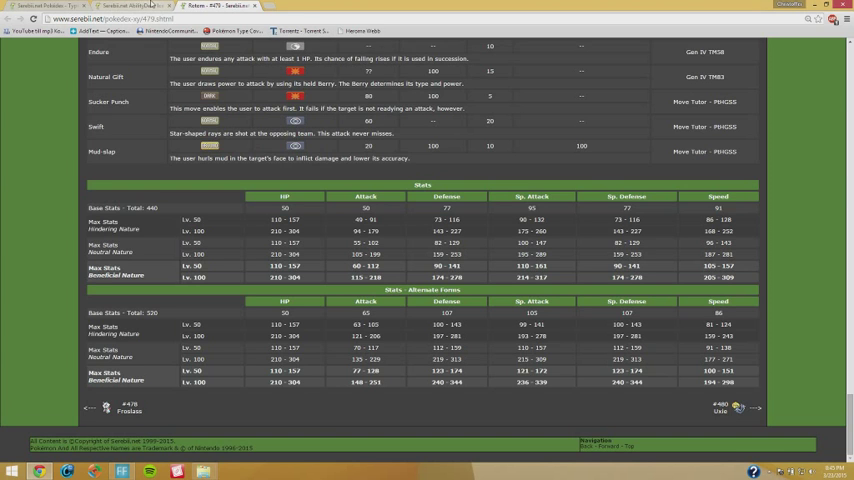
# Switch to the Ice Body AbilityDex page and browse Snorunt through Avalugg and Hidden Ability holders
pyautogui.click(130, 5)
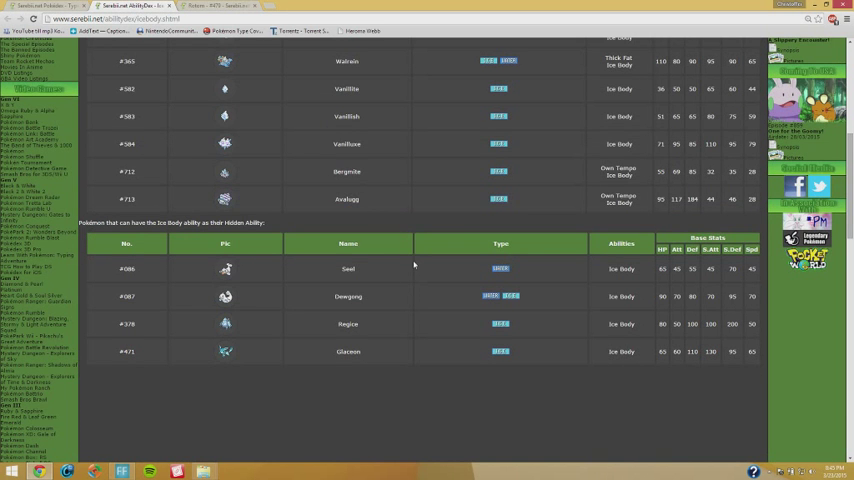
pyautogui.scroll(3)
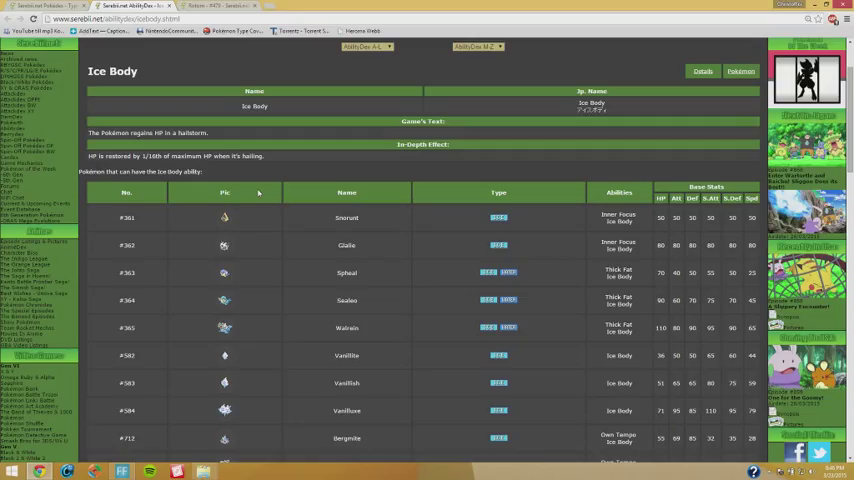
pyautogui.scroll(-3)
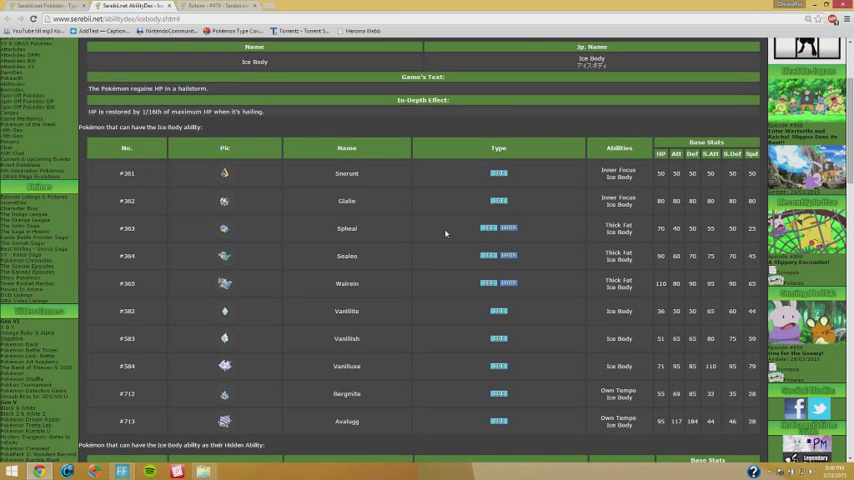
pyautogui.scroll(-3)
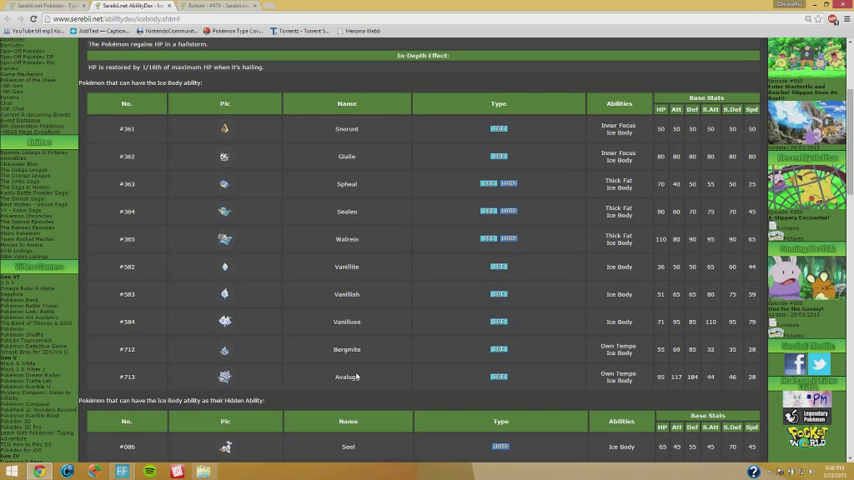
pyautogui.moveTo(349, 377)
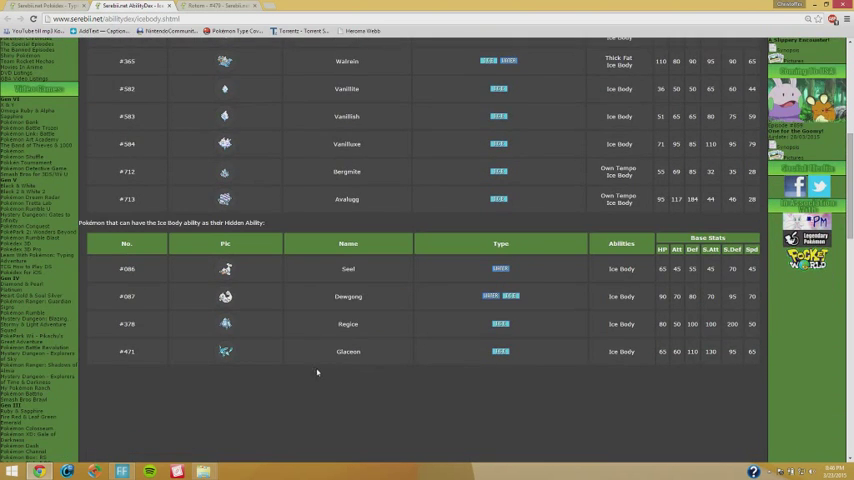
pyautogui.moveTo(331, 374)
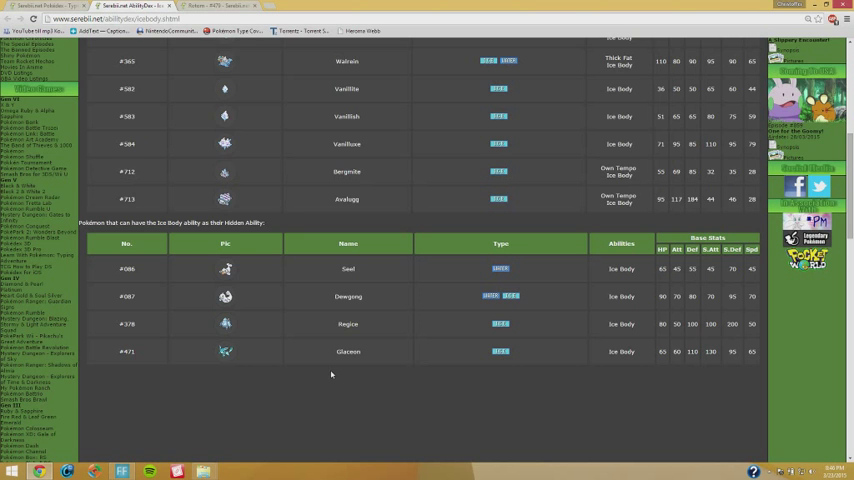
# Scroll up to Ice Body's hailstorm HP-recovery description
pyautogui.scroll(3)
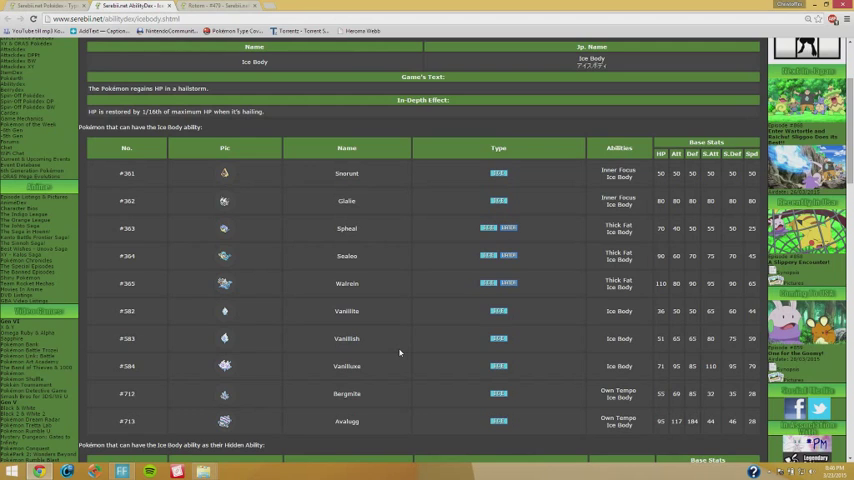
pyautogui.moveTo(620, 288)
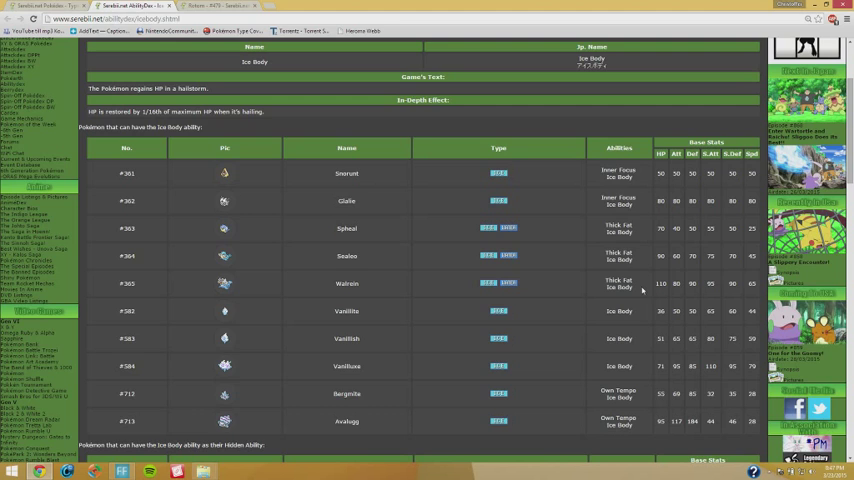
pyautogui.moveTo(693, 237)
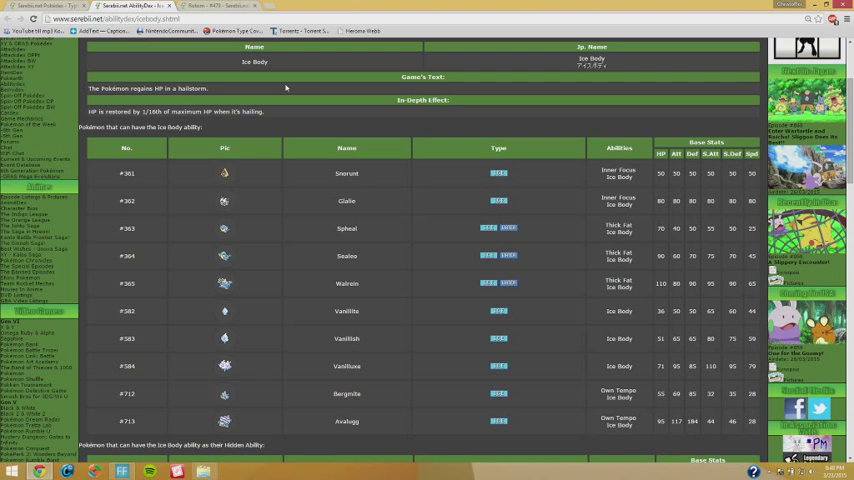
pyautogui.moveTo(227, 10)
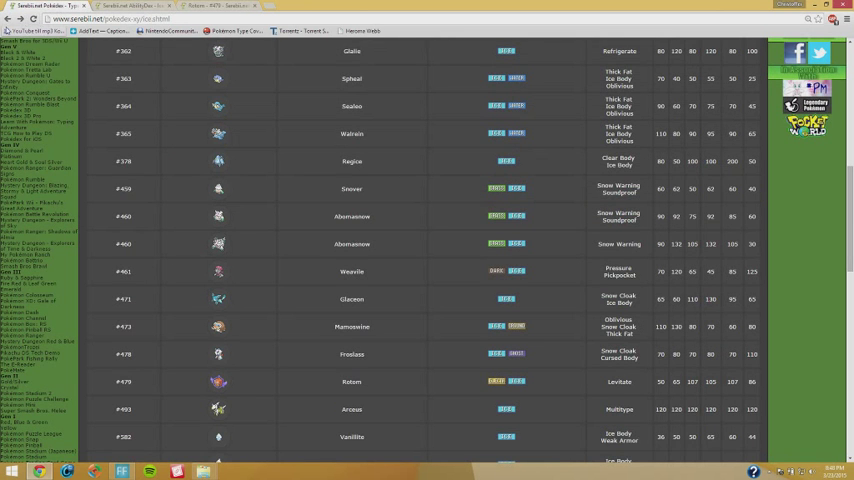
# Finish the Ice-type list, then scroll Aurorus's level-up and TM moves like Hail and Blizzard
pyautogui.scroll(-3)
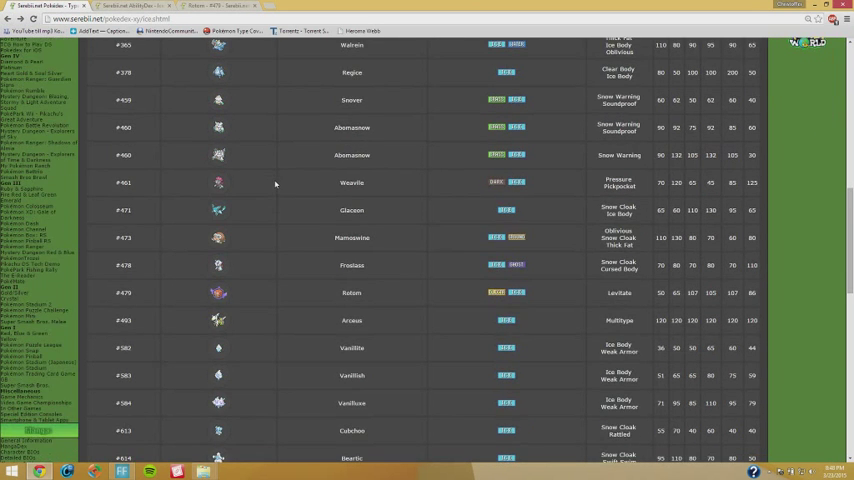
pyautogui.scroll(-3)
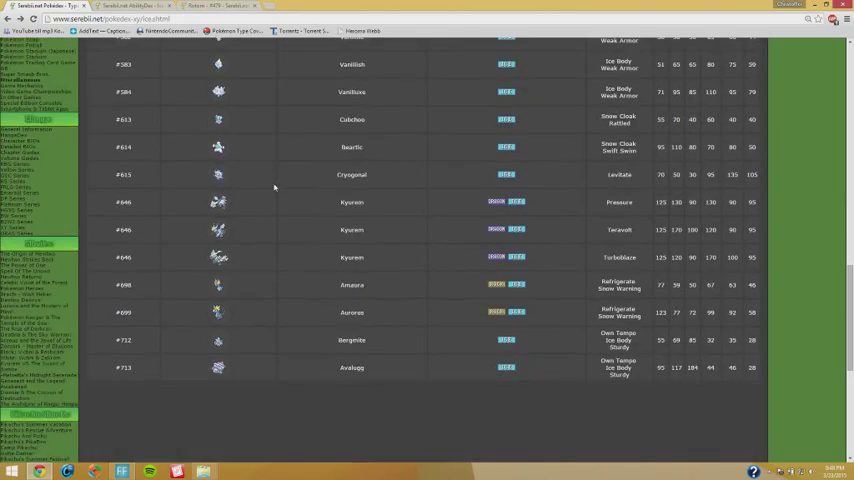
pyautogui.scroll(3)
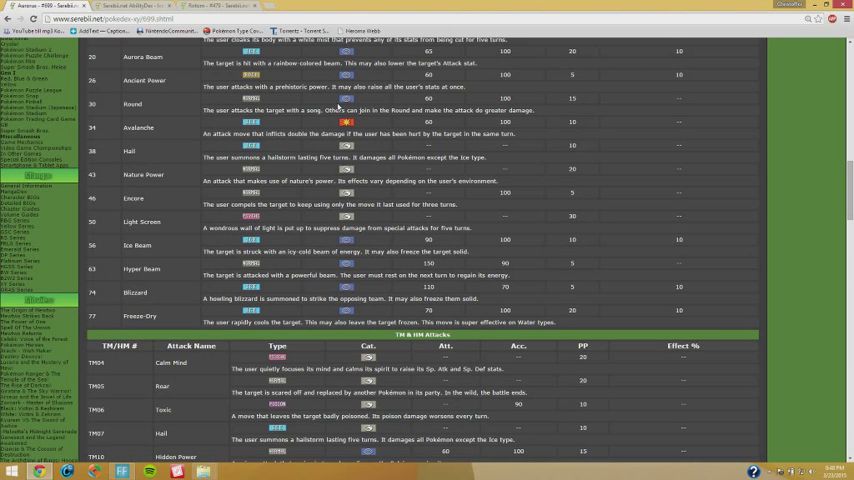
pyautogui.scroll(-3)
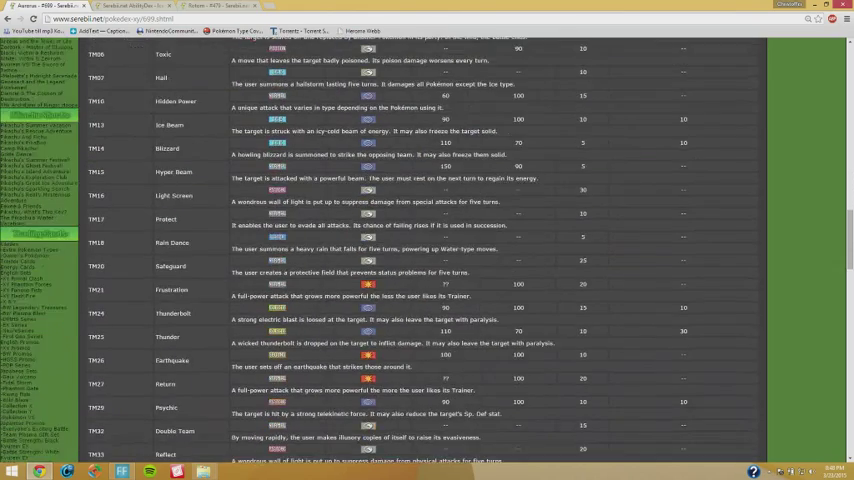